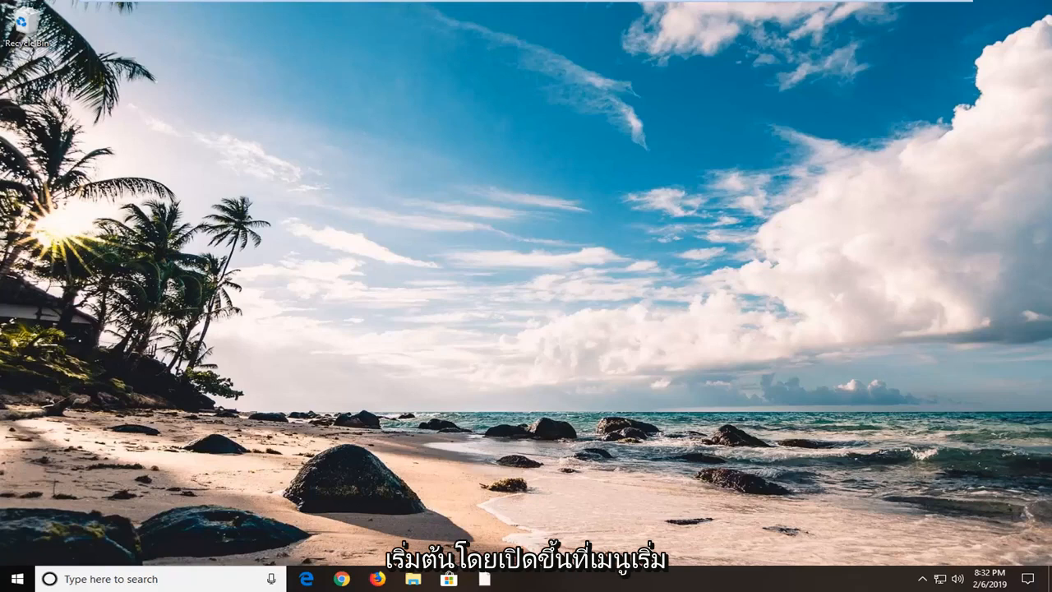
{"action": "mouse_move", "coordinate": [13, 585]}
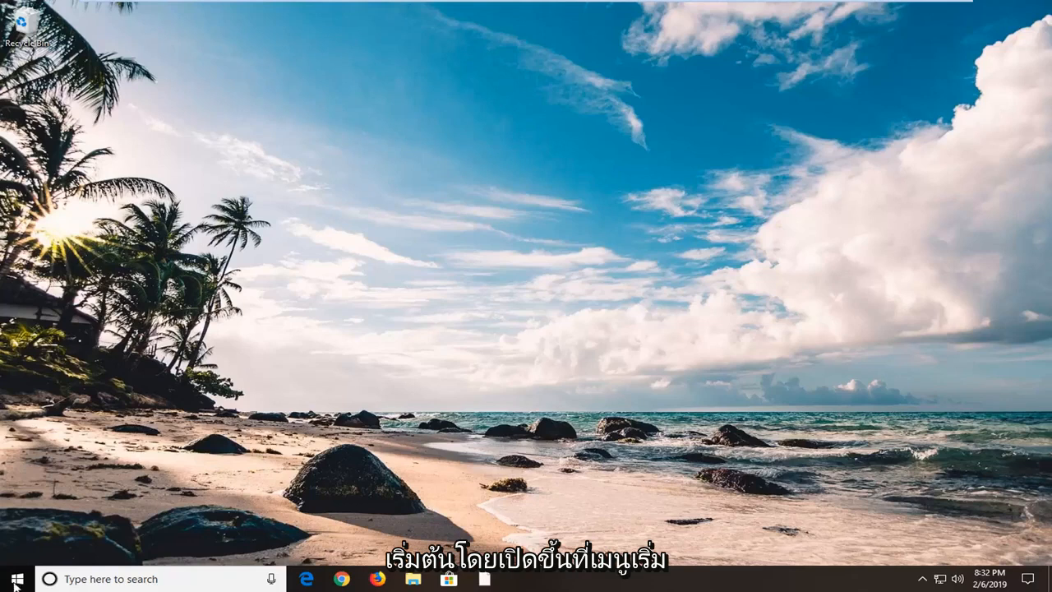
Launch Registry Editor (regedit) as administrator from Start search and approve the UAC prompt
{"action": "left_click", "coordinate": [14, 579]}
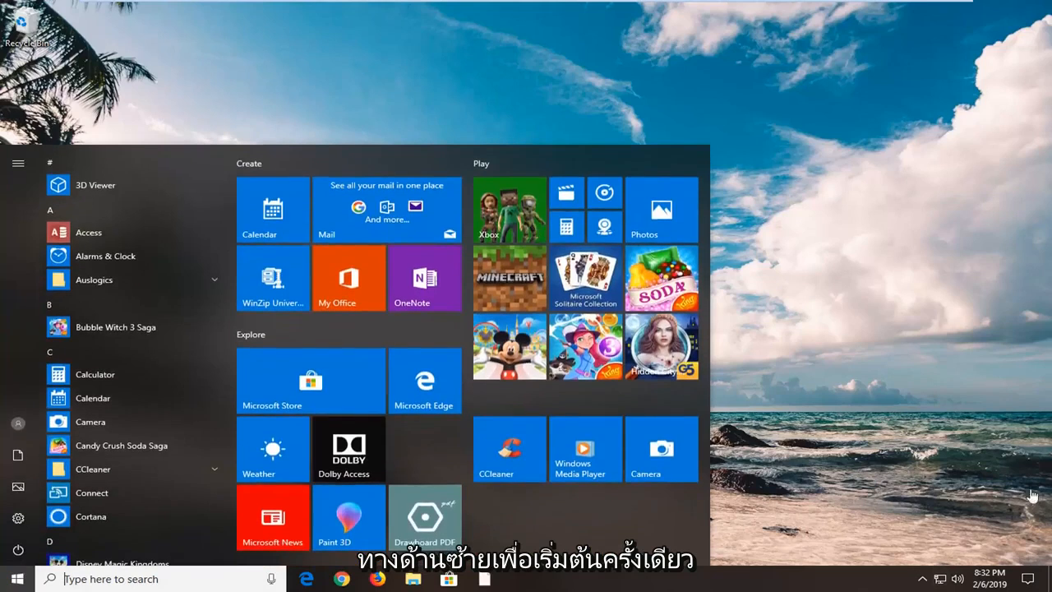
{"action": "left_click", "coordinate": [17, 579]}
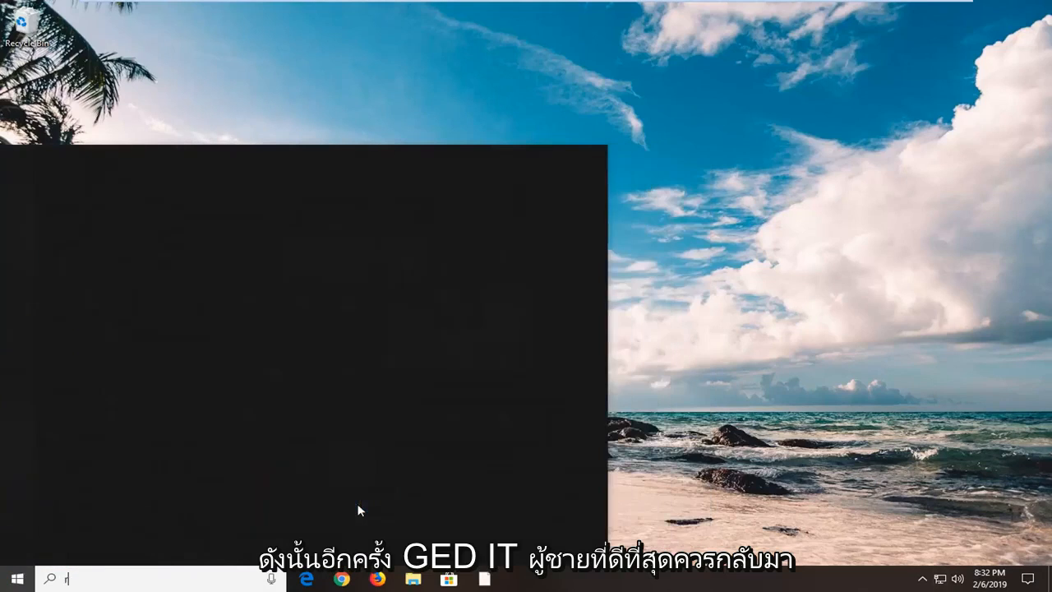
{"action": "type", "text": "regedit"}
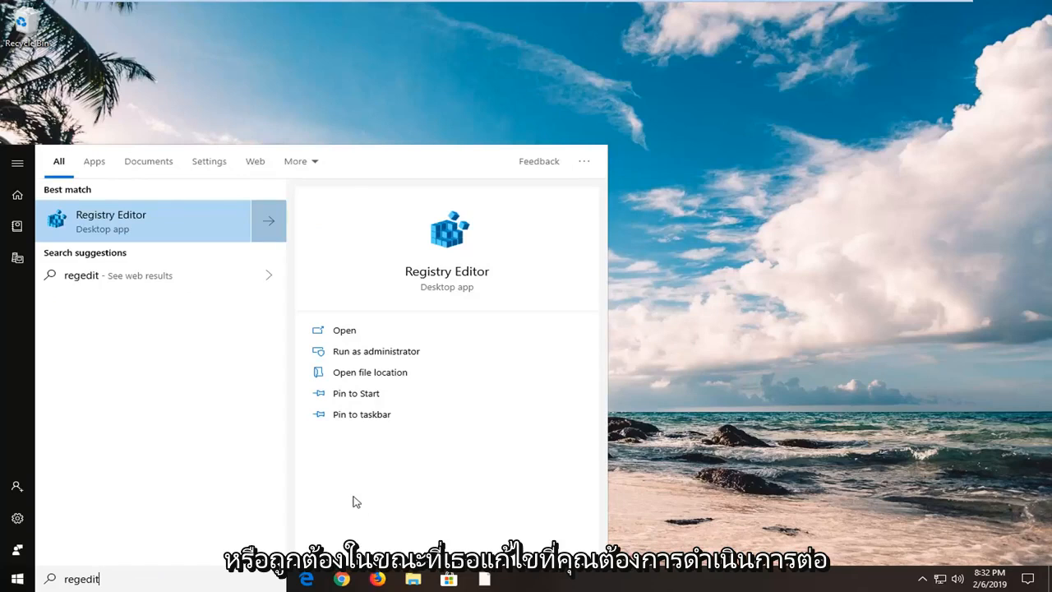
{"action": "mouse_move", "coordinate": [141, 230]}
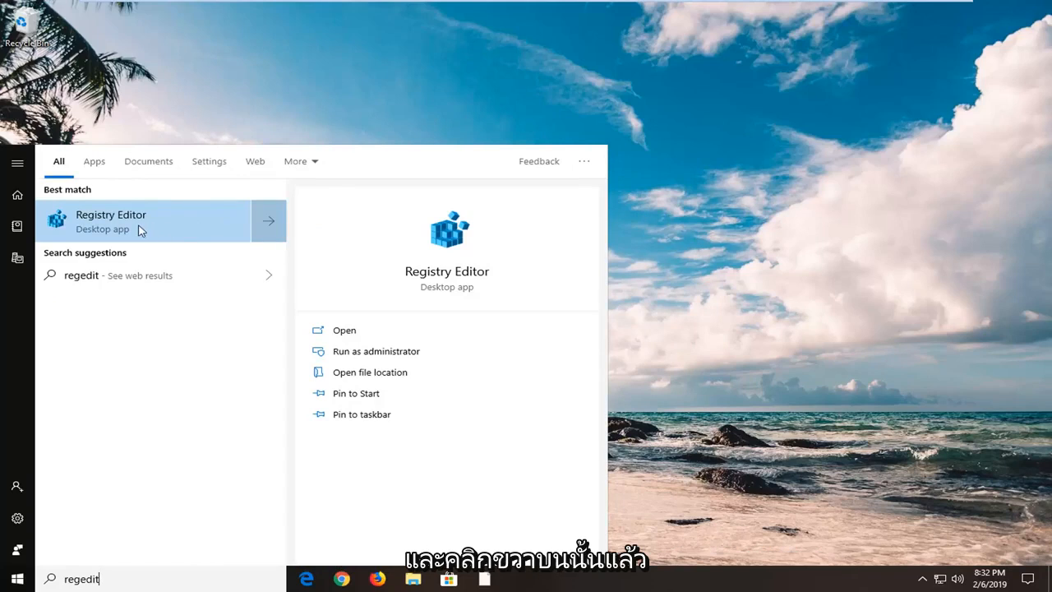
{"action": "right_click", "coordinate": [144, 221]}
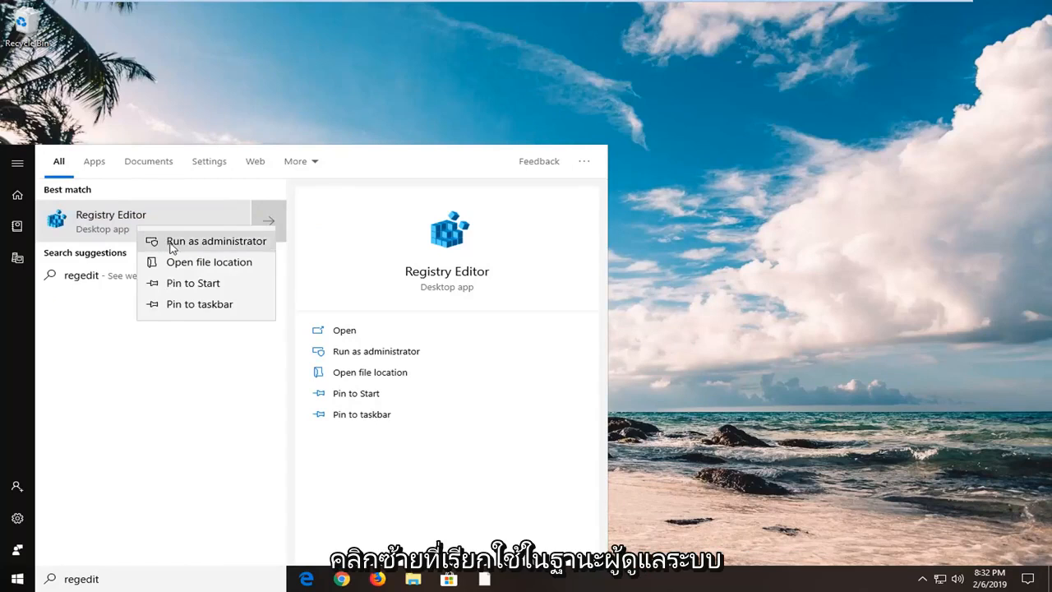
{"action": "left_click", "coordinate": [215, 240]}
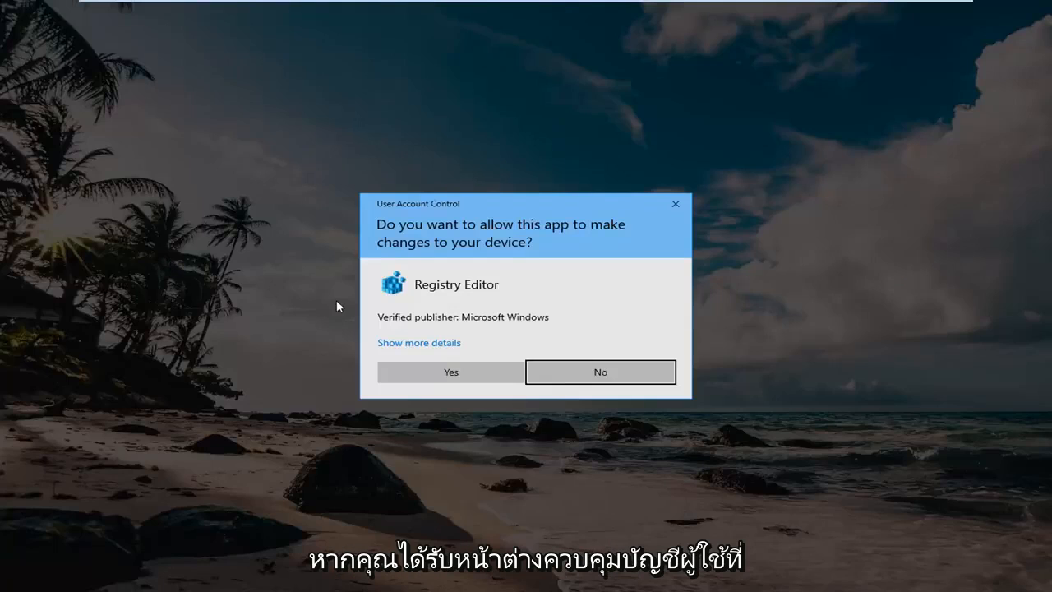
{"action": "mouse_move", "coordinate": [417, 372]}
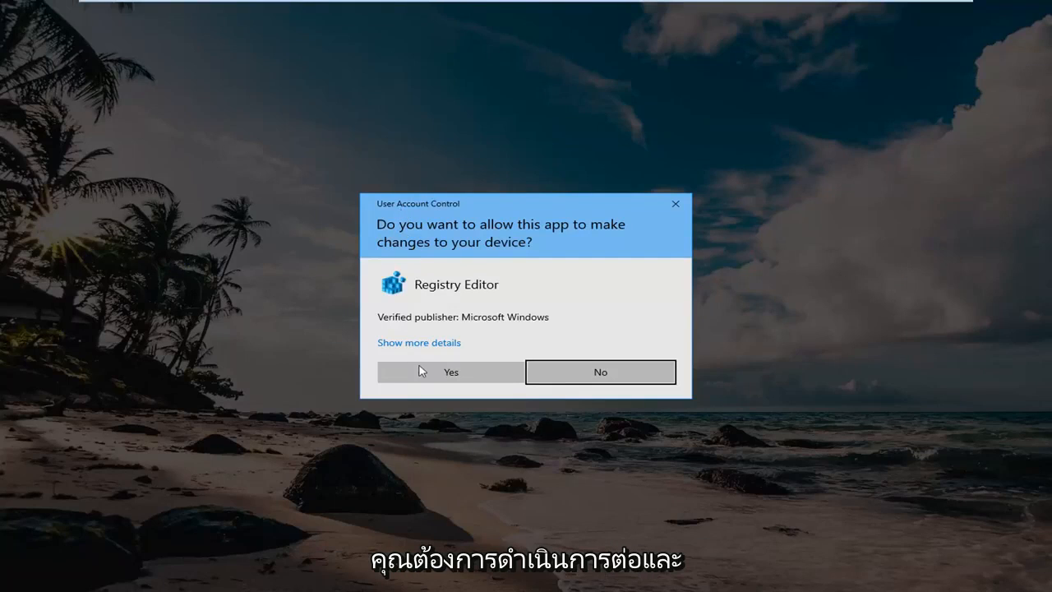
{"action": "left_click", "coordinate": [450, 372]}
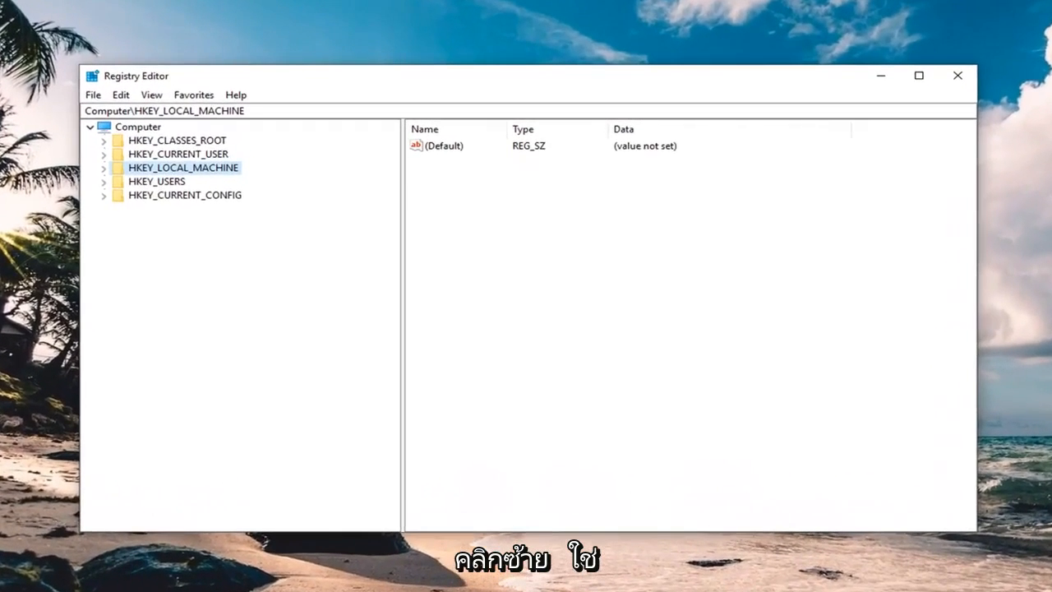
{"action": "mouse_move", "coordinate": [283, 200]}
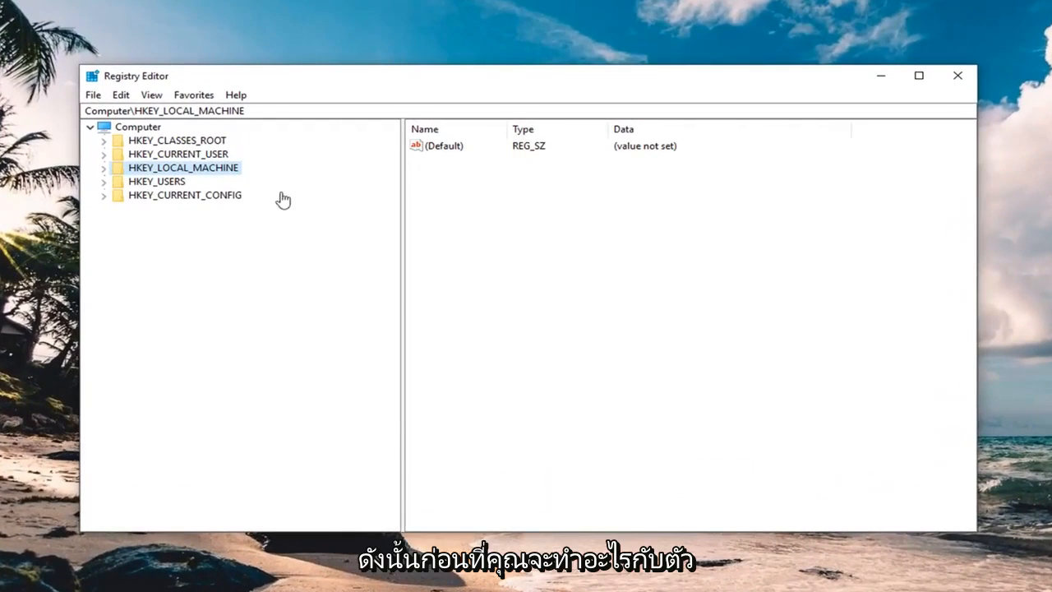
{"action": "mouse_move", "coordinate": [337, 82]}
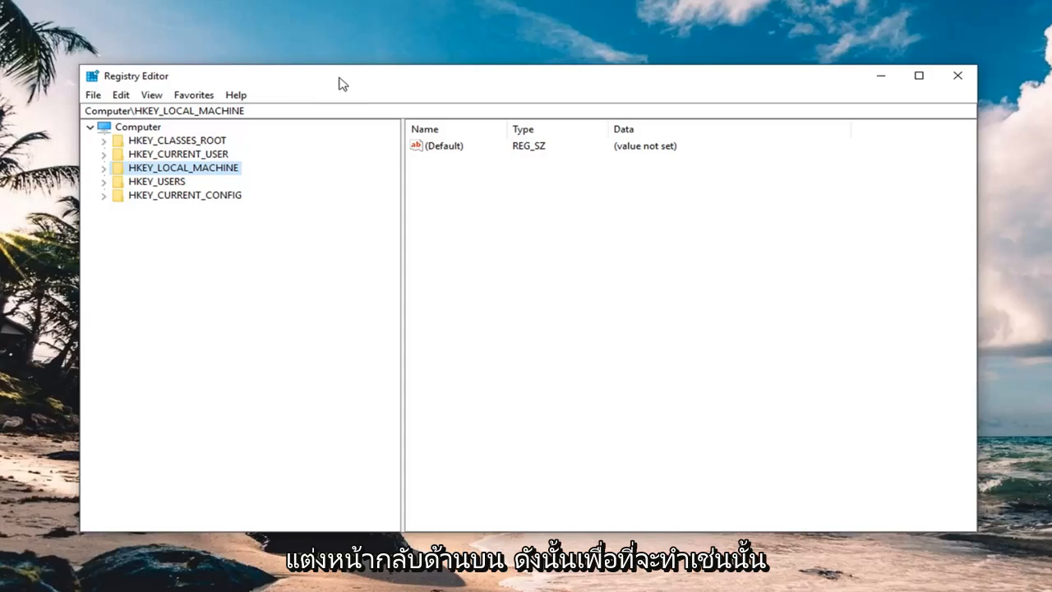
{"action": "left_click", "coordinate": [138, 125]}
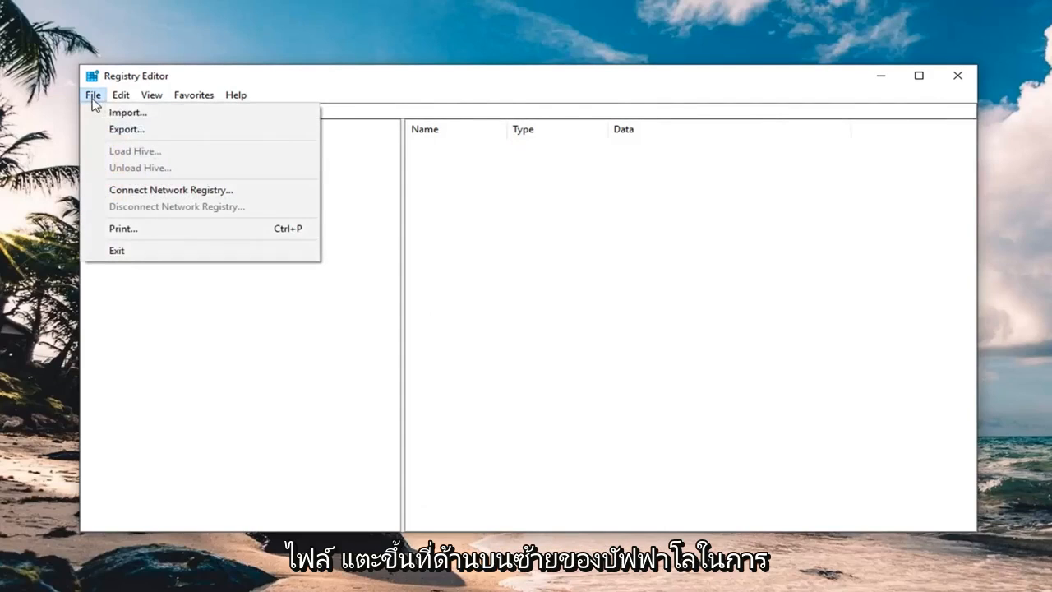
{"action": "left_click", "coordinate": [125, 128]}
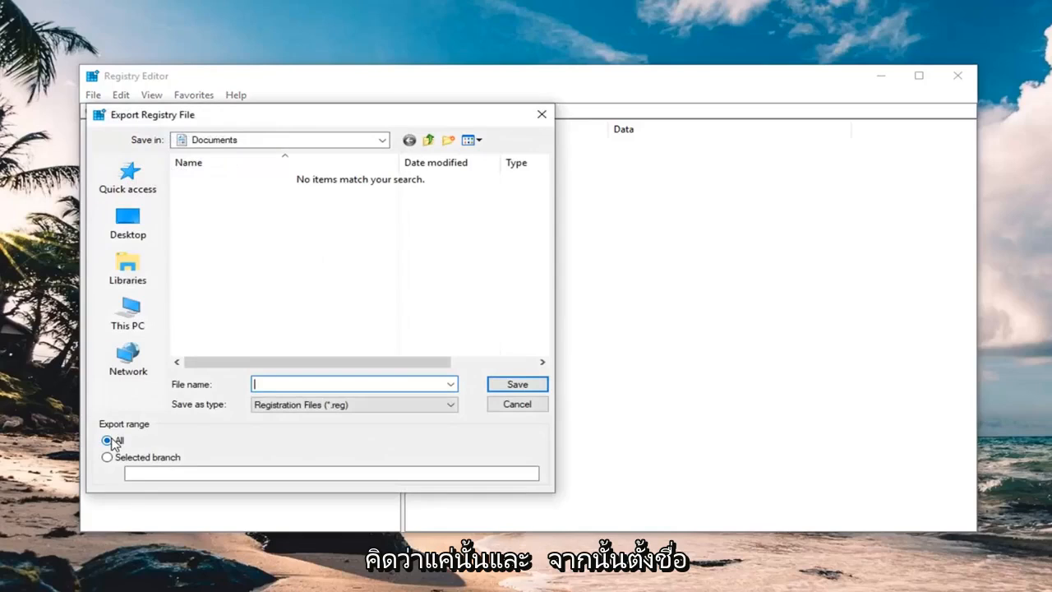
{"action": "mouse_move", "coordinate": [279, 381]}
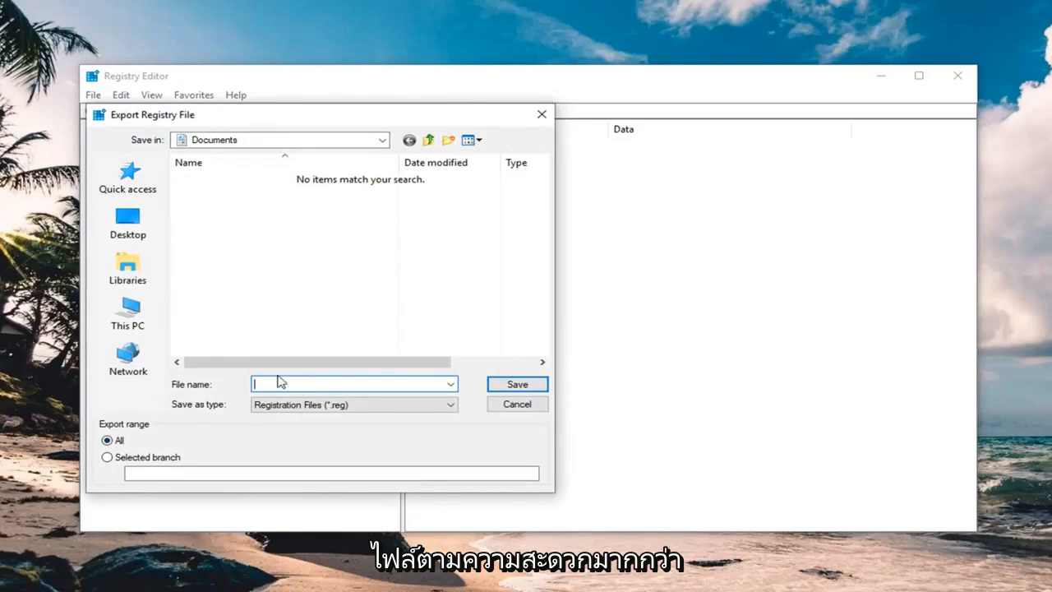
{"action": "mouse_move", "coordinate": [286, 384]}
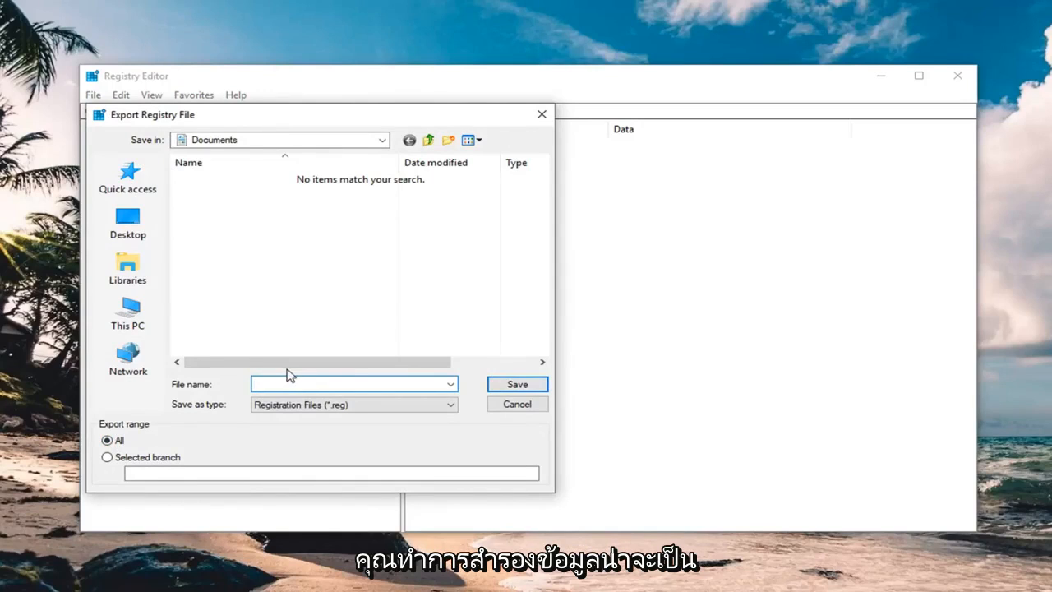
{"action": "mouse_move", "coordinate": [128, 353]}
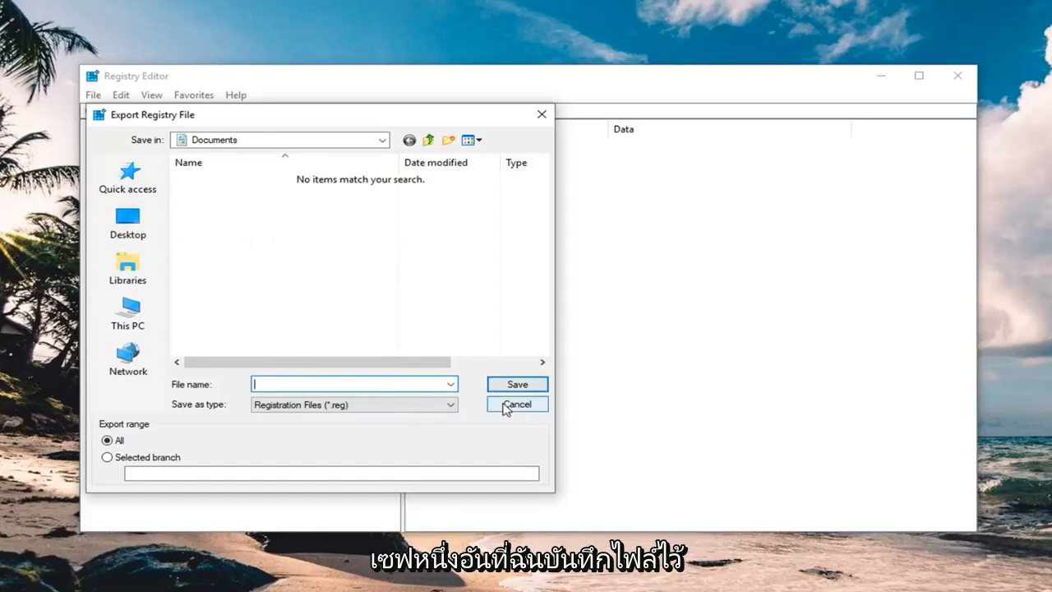
{"action": "left_click", "coordinate": [516, 404]}
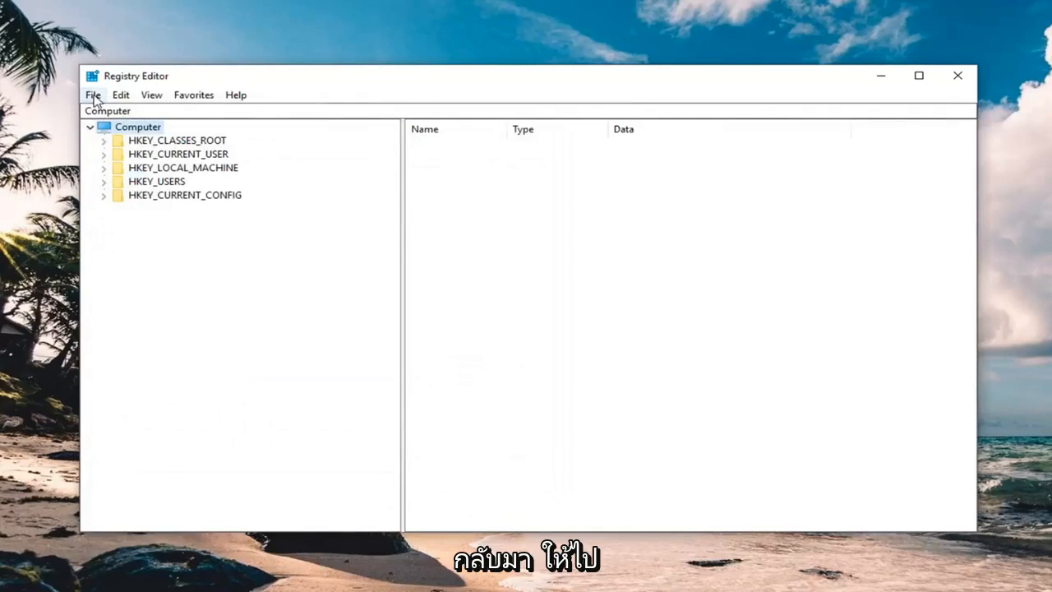
{"action": "mouse_move", "coordinate": [138, 122]}
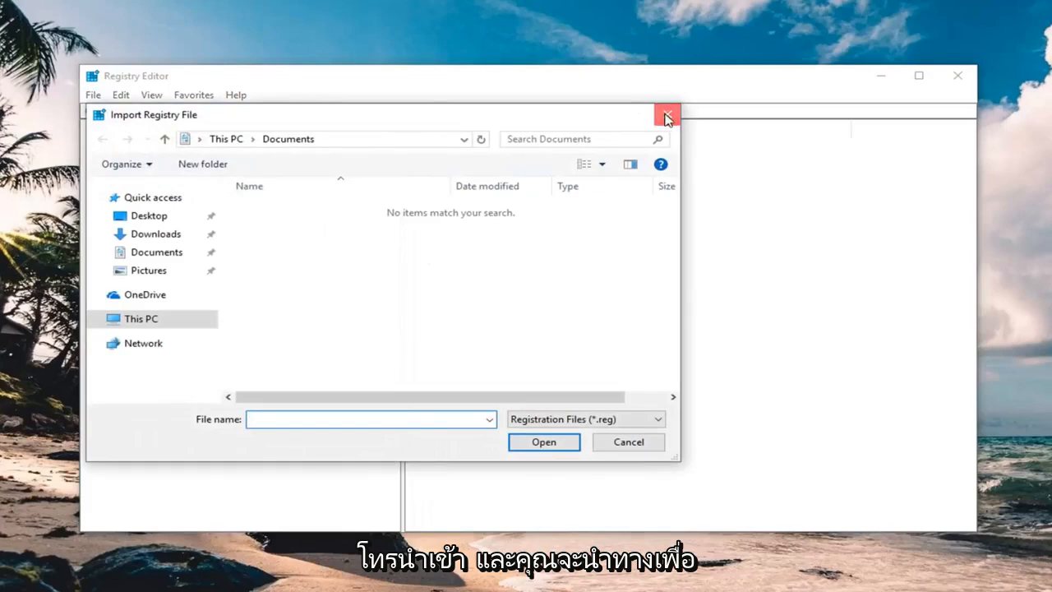
{"action": "left_click", "coordinate": [668, 115]}
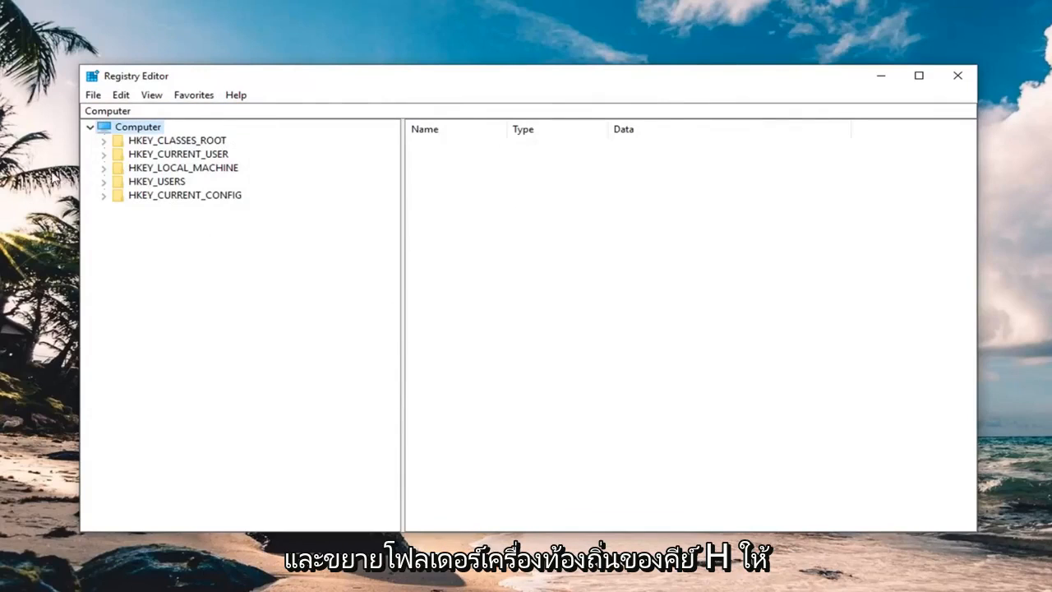
Navigate HKEY_LOCAL_MACHINE down to the Control\Network key
{"action": "left_click", "coordinate": [184, 167]}
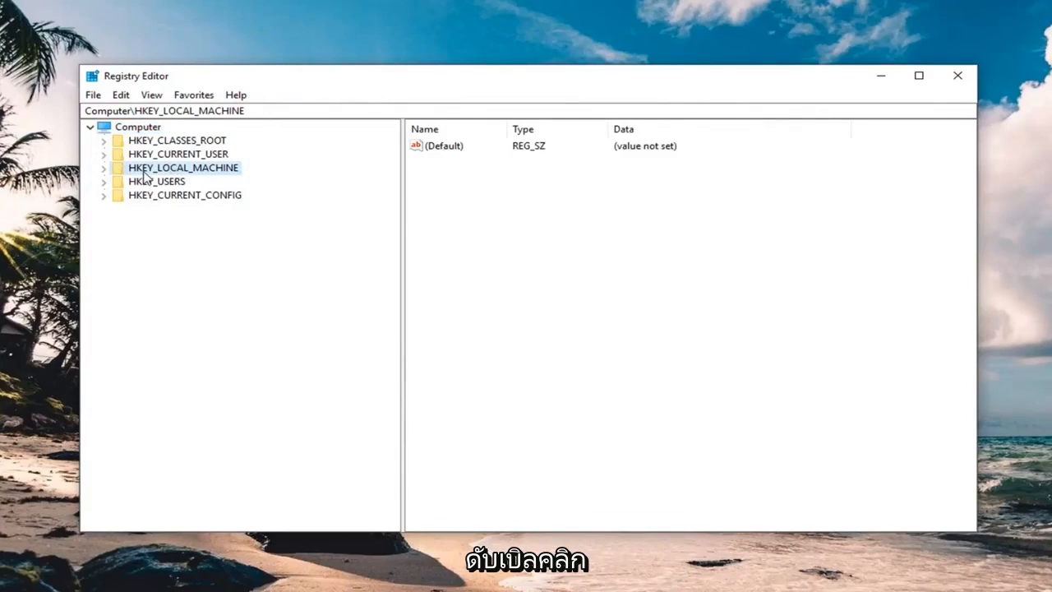
{"action": "mouse_move", "coordinate": [105, 174]}
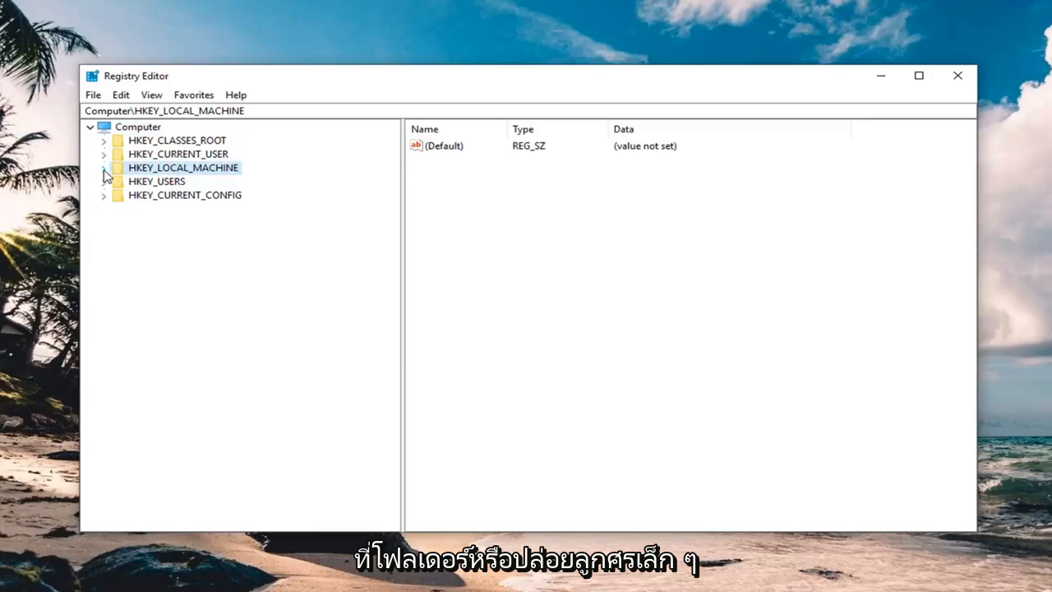
{"action": "left_click", "coordinate": [102, 168]}
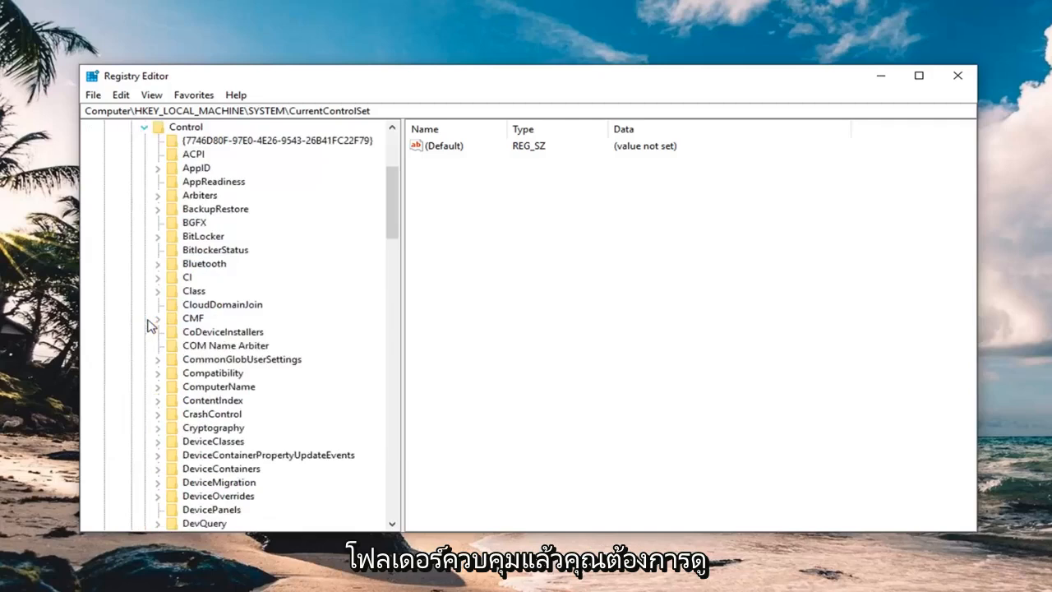
{"action": "scroll", "scroll_direction": "down", "scroll_amount": 3}
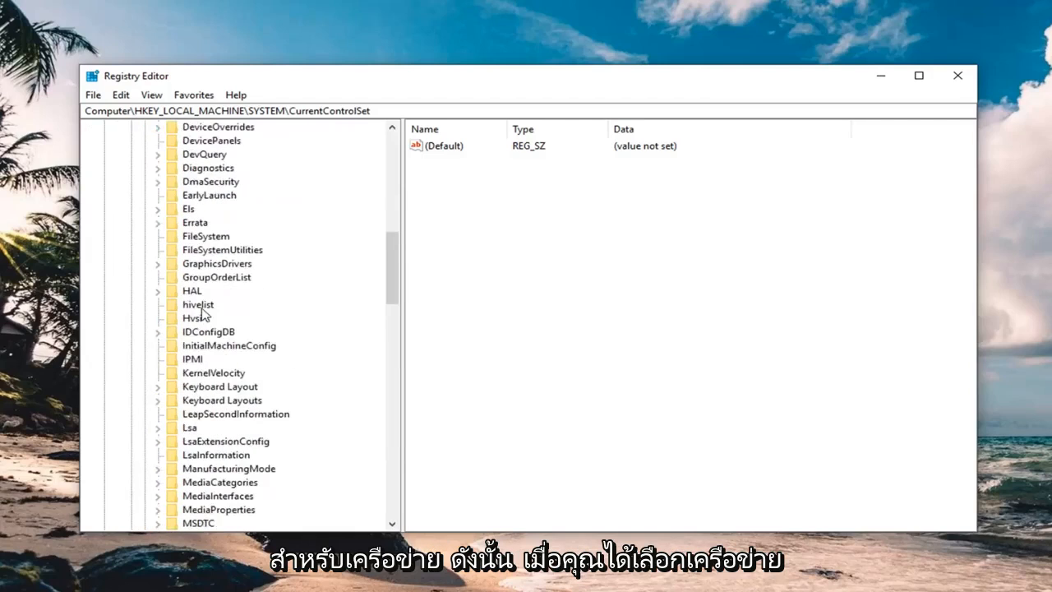
{"action": "left_click", "coordinate": [202, 319]}
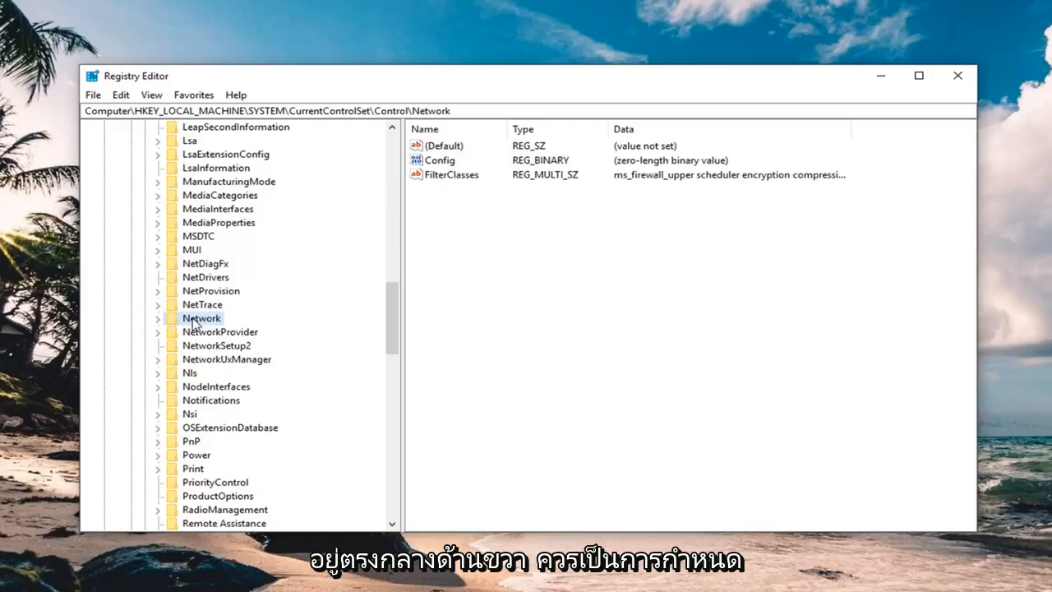
Permanently delete the Config value from the Network key
{"action": "left_click", "coordinate": [440, 161]}
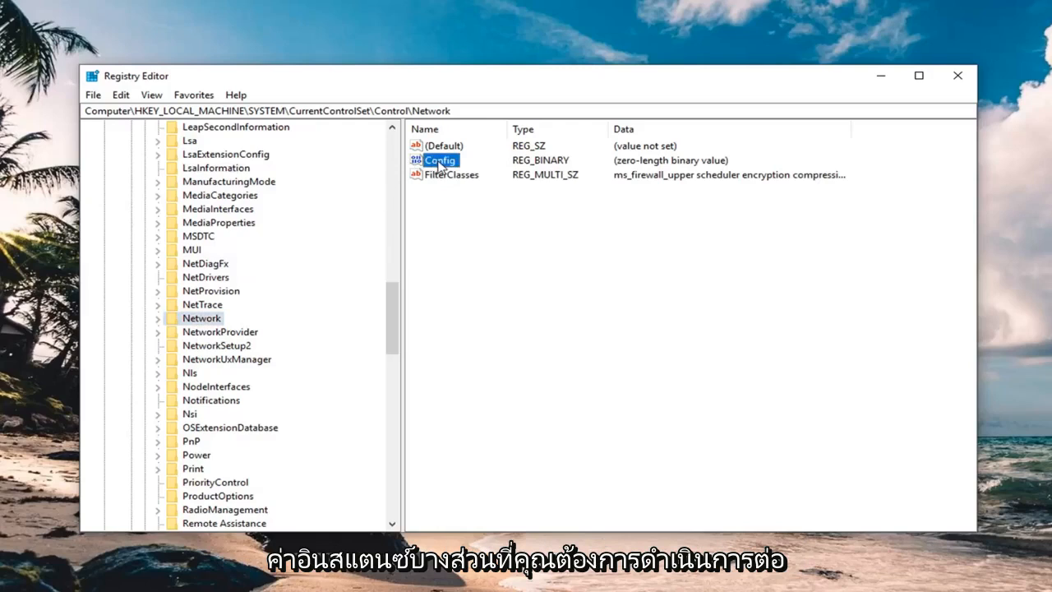
{"action": "right_click", "coordinate": [440, 161]}
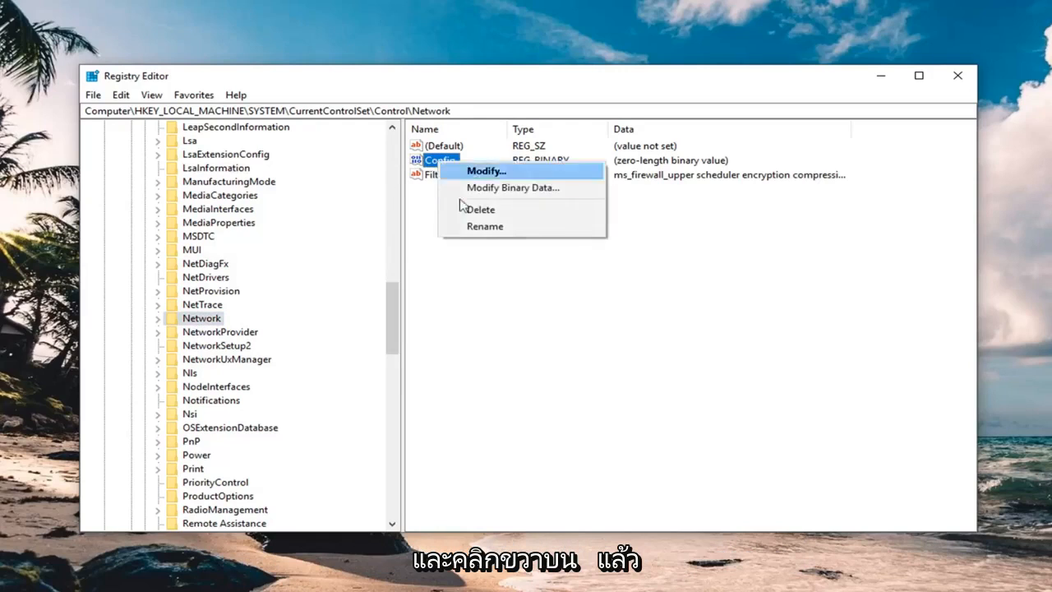
{"action": "left_click", "coordinate": [479, 208]}
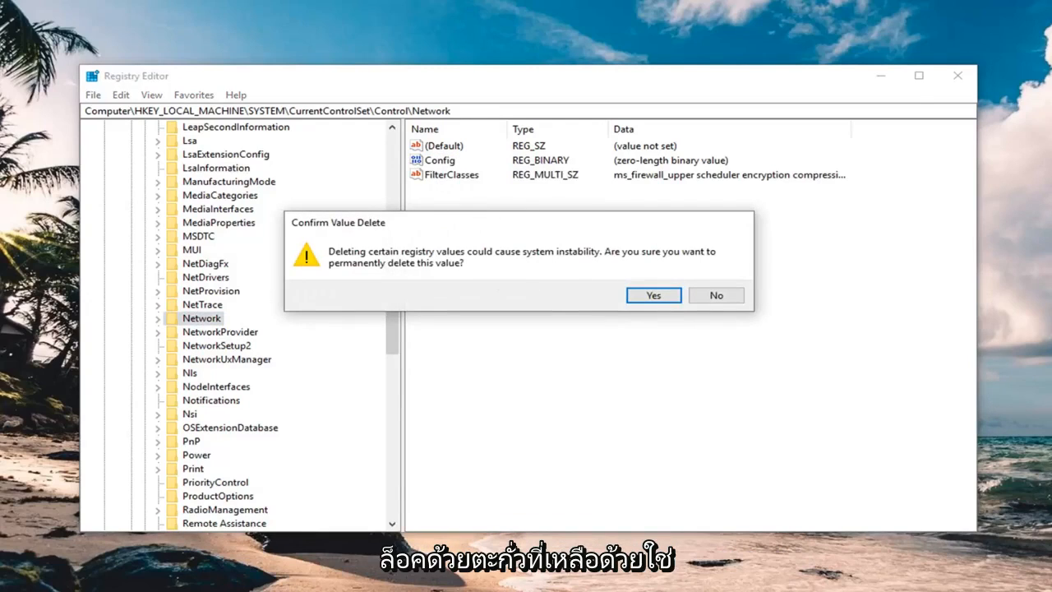
{"action": "left_click", "coordinate": [653, 295]}
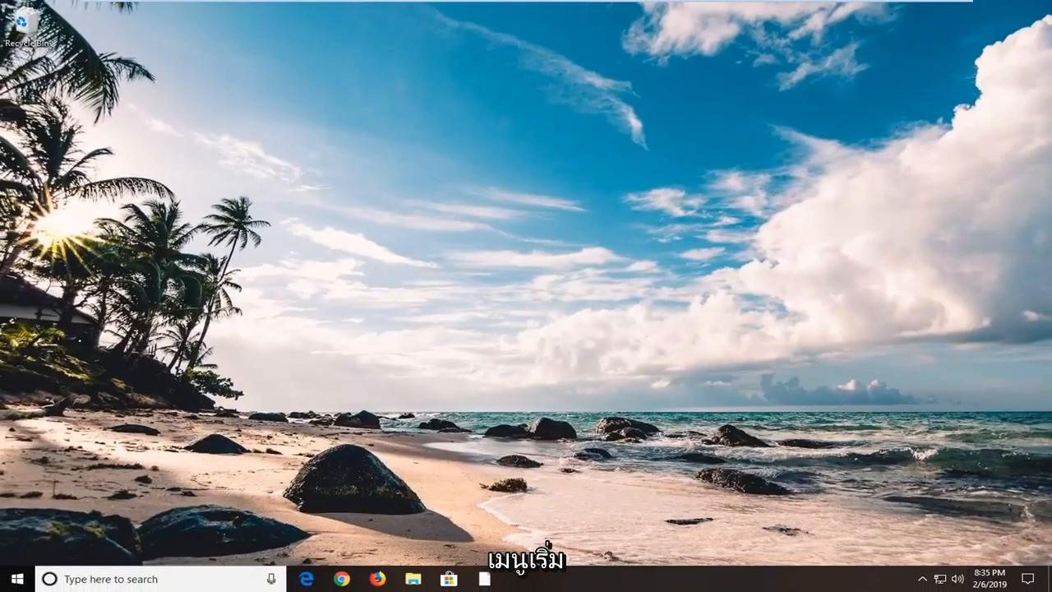
{"action": "mouse_move", "coordinate": [14, 579]}
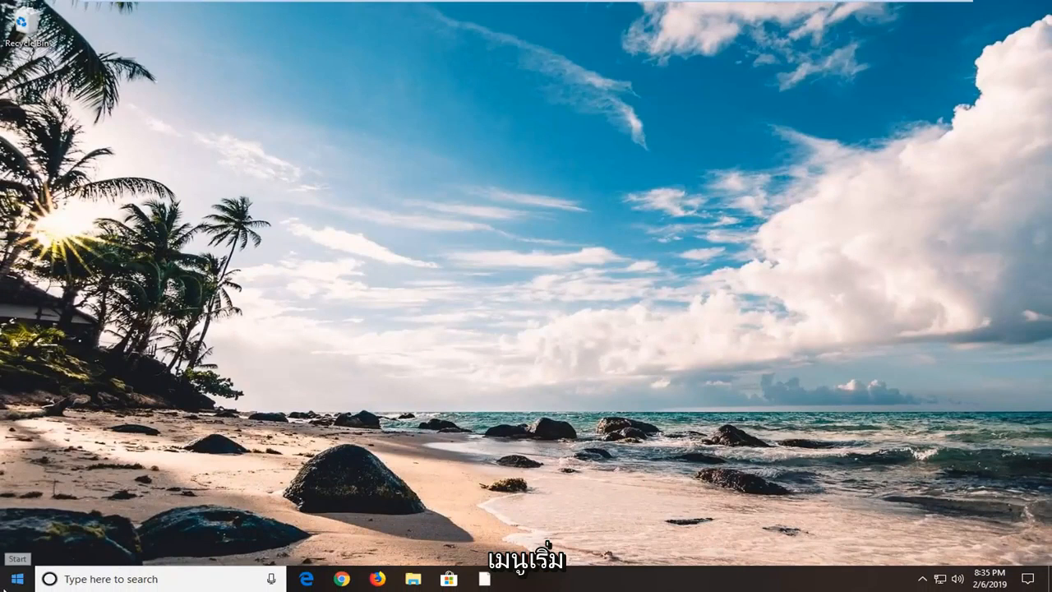
Launch Device Manager from a Start menu search for "device manager"
{"action": "left_click", "coordinate": [13, 578]}
{"action": "type", "text": "d"}
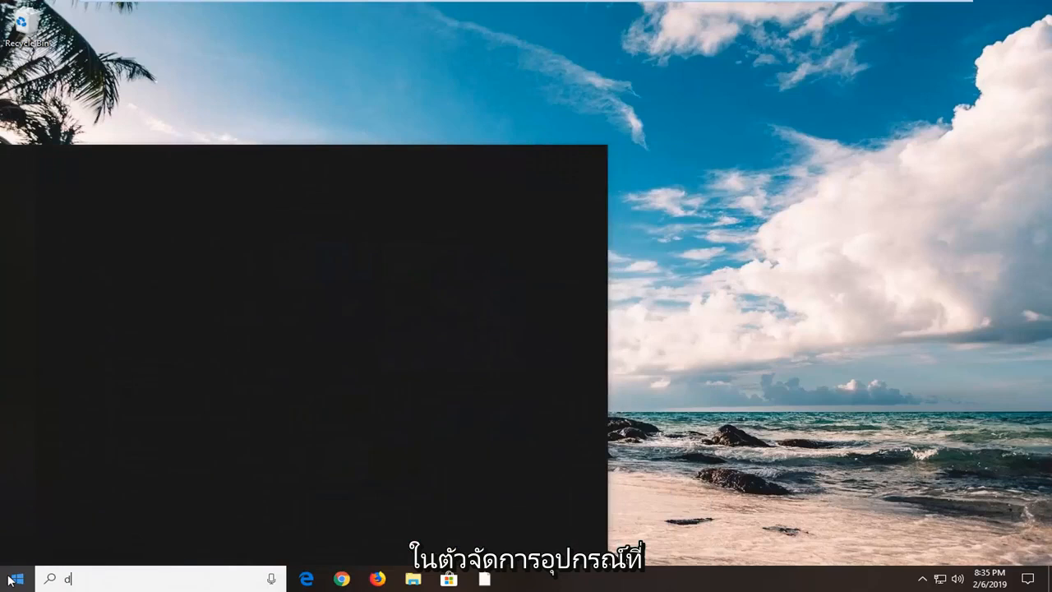
{"action": "type", "text": "evice manager"}
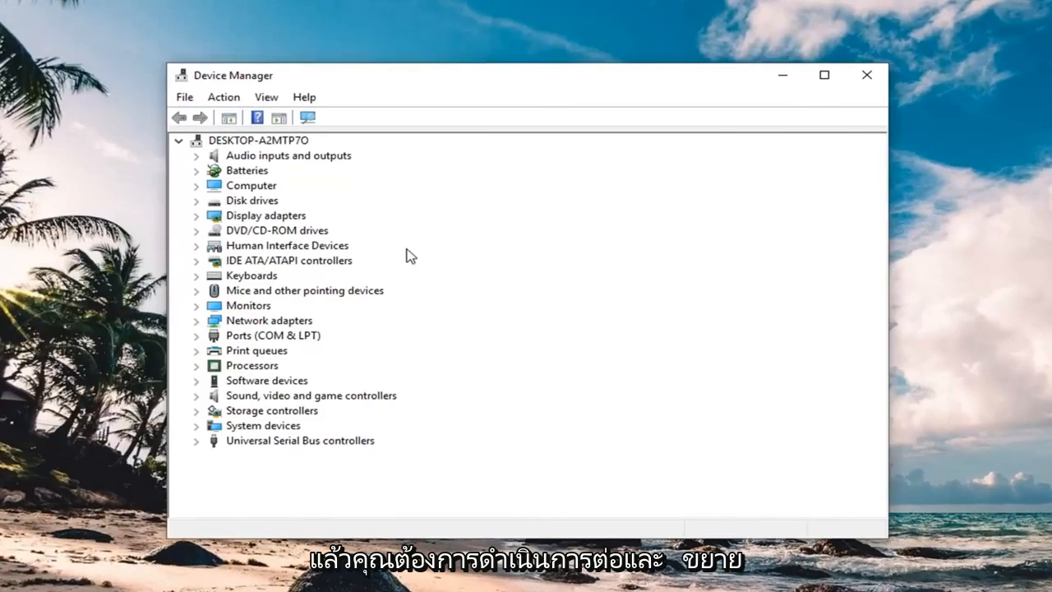
{"action": "mouse_move", "coordinate": [256, 321]}
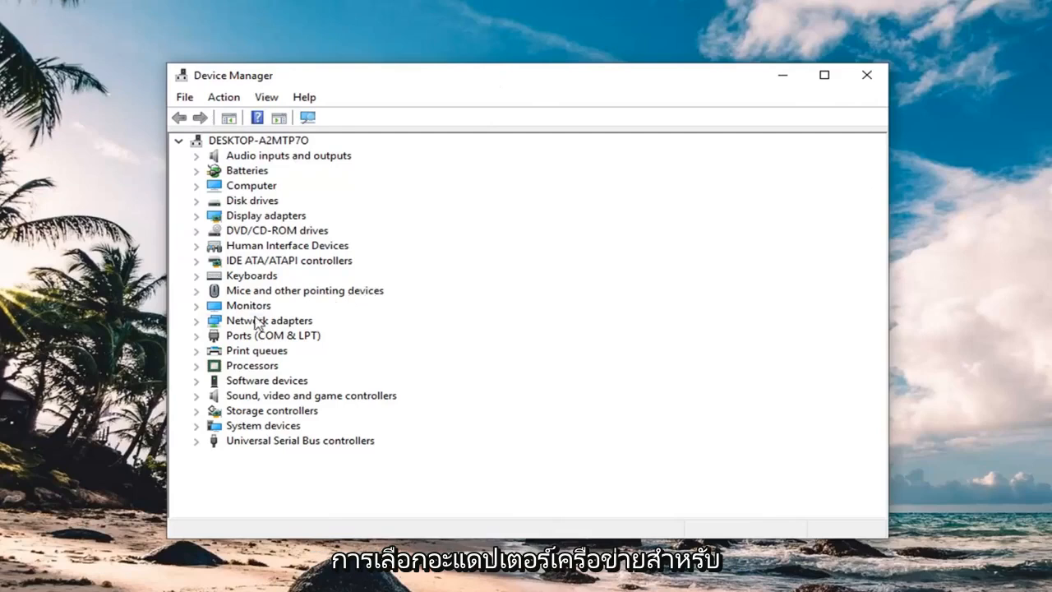
Run an automatic driver search for the Intel 82574L adapter, then check Windows Update for drivers
{"action": "left_click", "coordinate": [197, 319]}
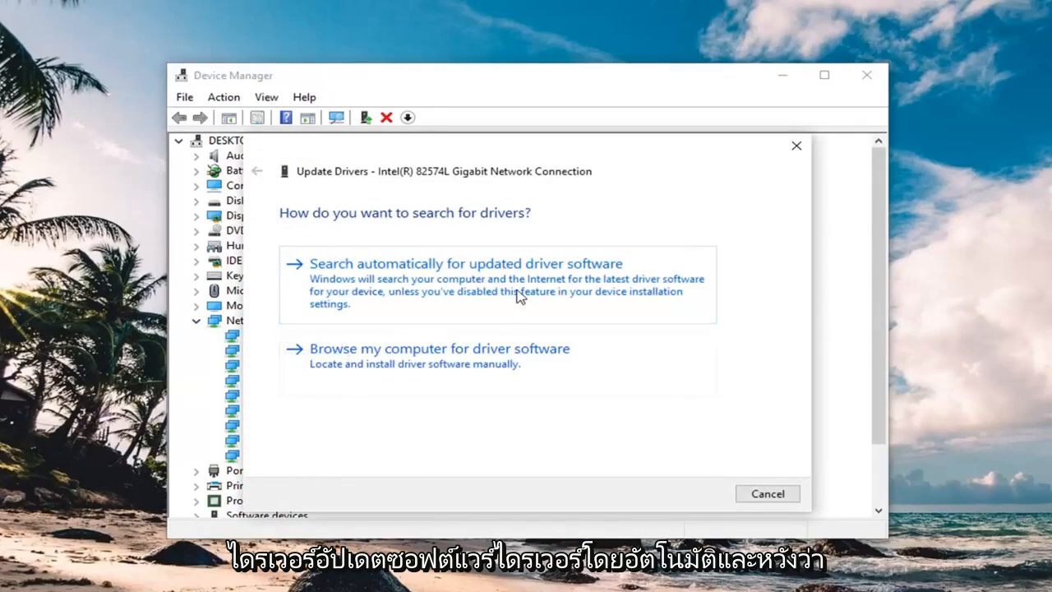
{"action": "left_click", "coordinate": [465, 263]}
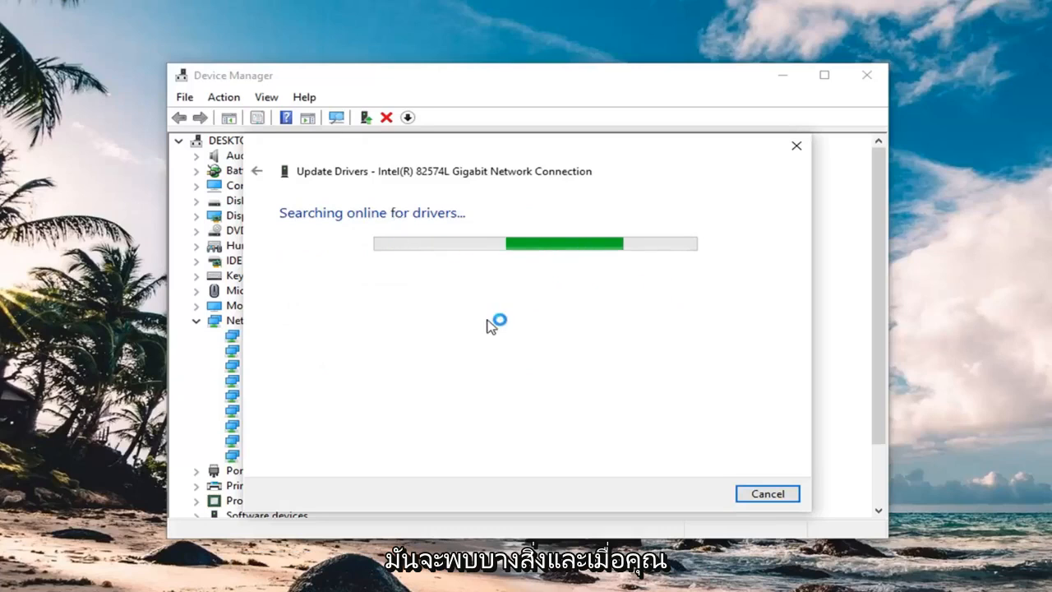
{"action": "mouse_move", "coordinate": [483, 288]}
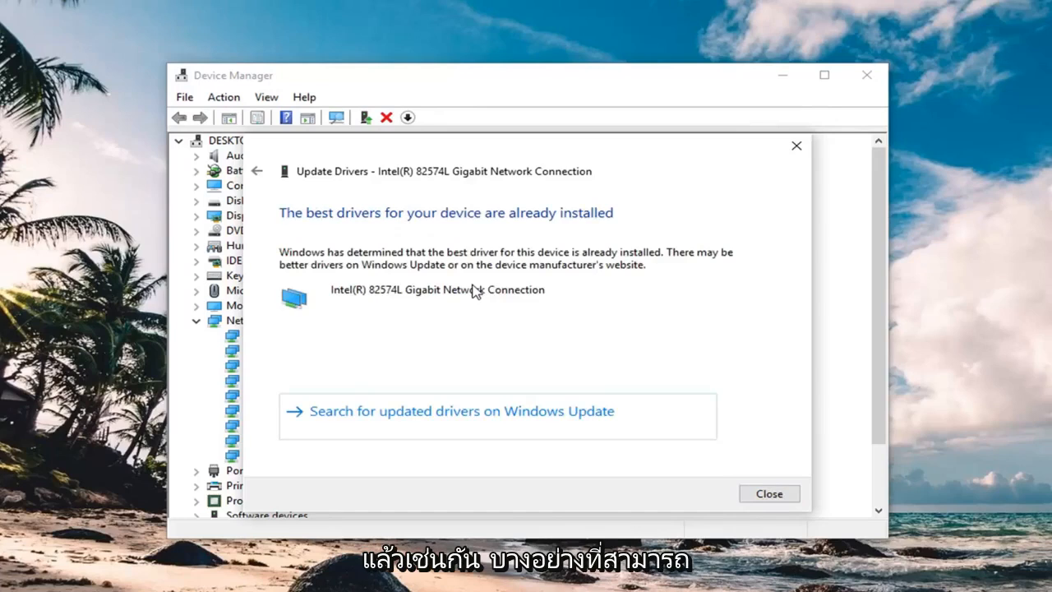
{"action": "mouse_move", "coordinate": [475, 296]}
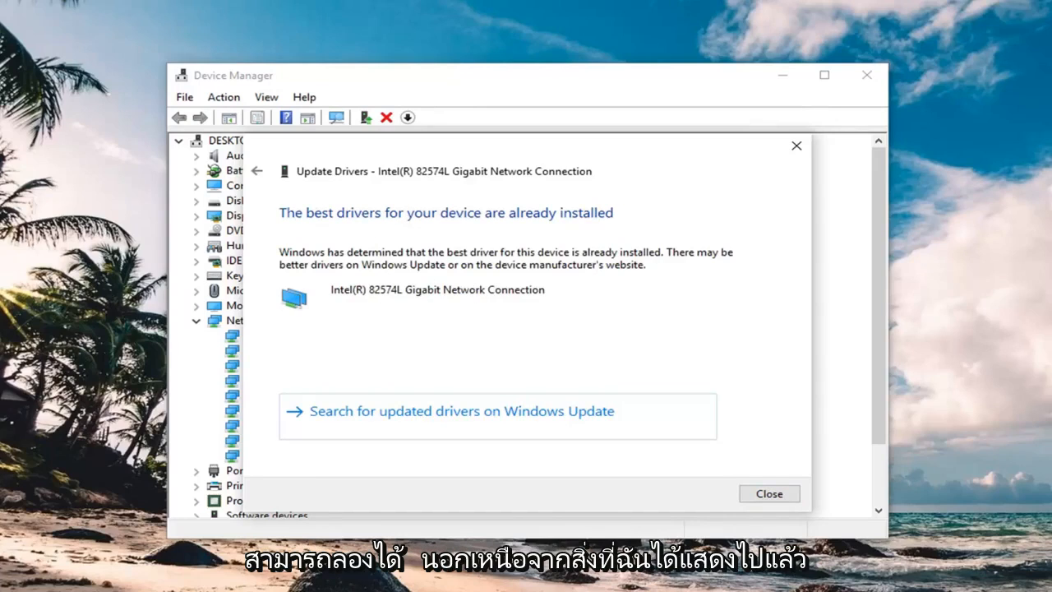
{"action": "mouse_move", "coordinate": [384, 463]}
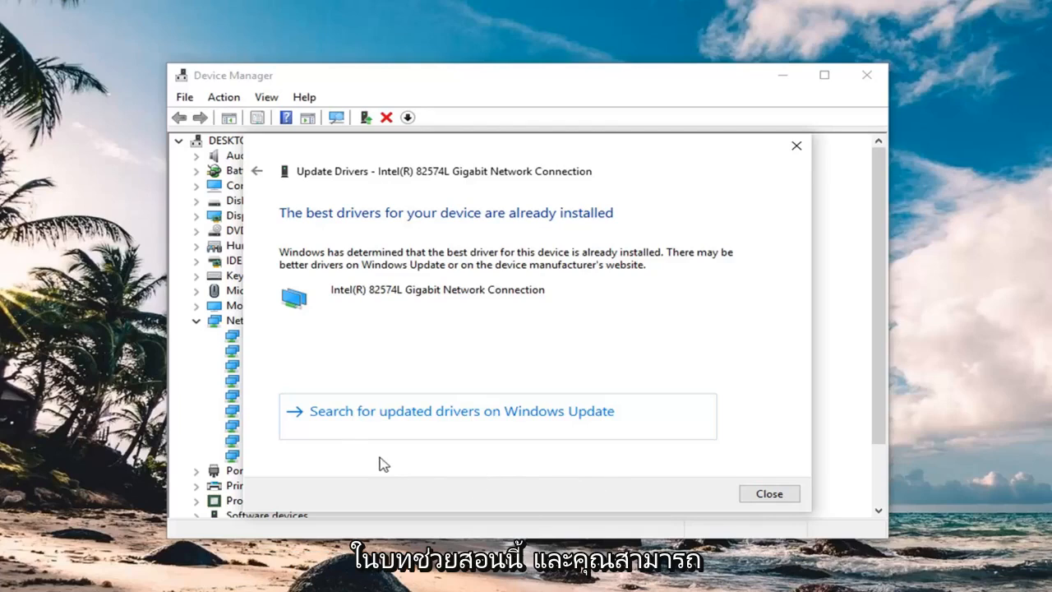
{"action": "mouse_move", "coordinate": [523, 217]}
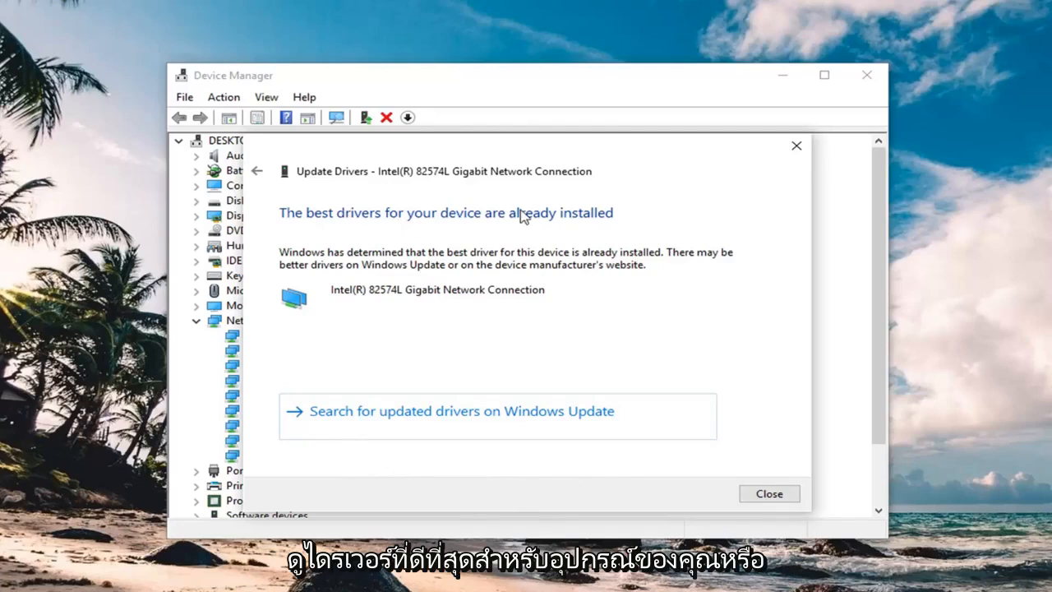
{"action": "mouse_move", "coordinate": [500, 345]}
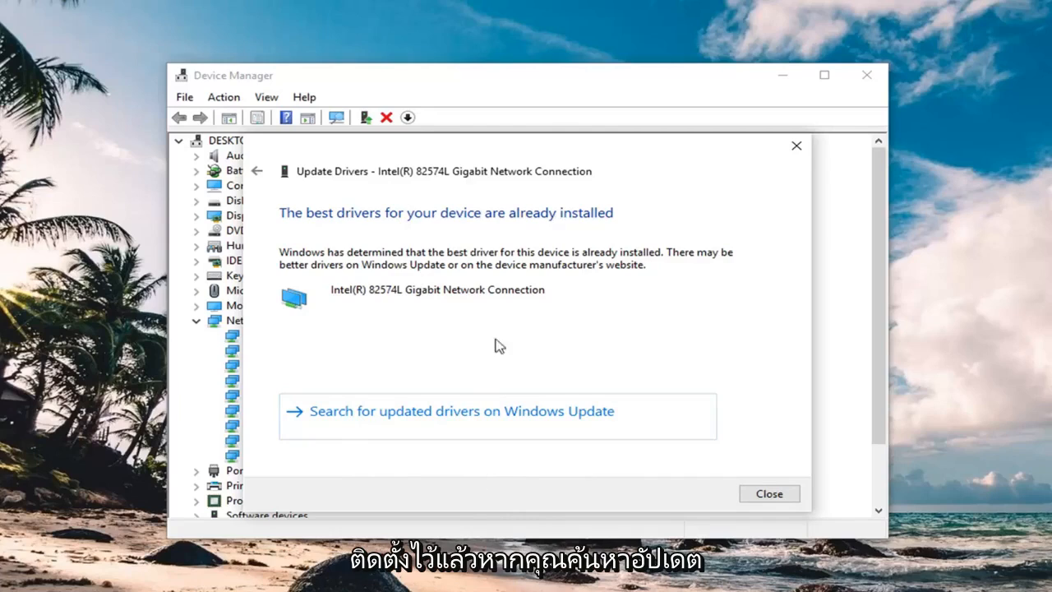
{"action": "left_click", "coordinate": [769, 493]}
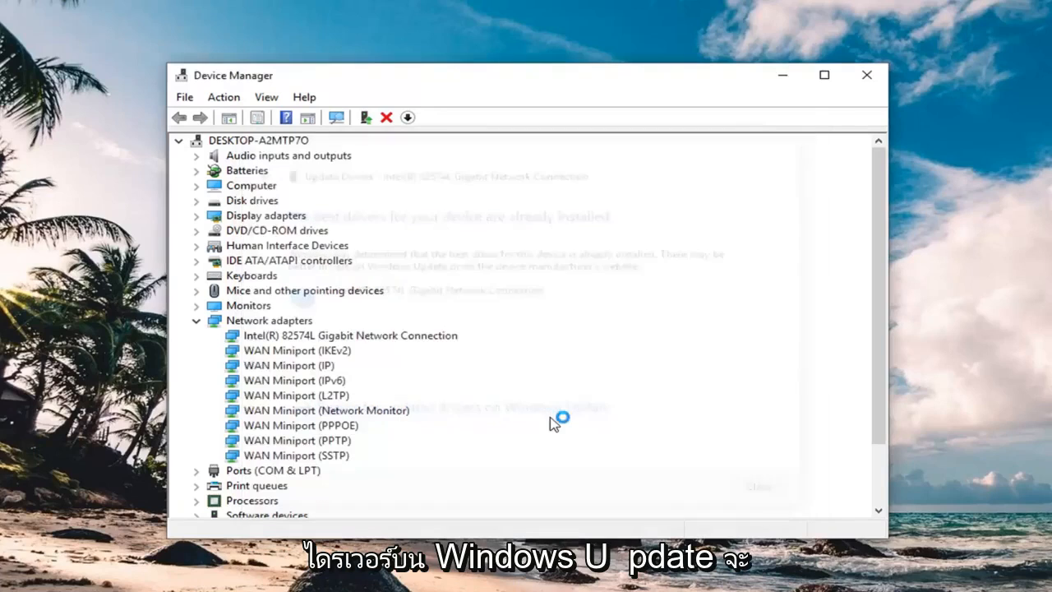
Close the Windows Update settings window and Device Manager, returning to the desktop
{"action": "left_click", "coordinate": [350, 335]}
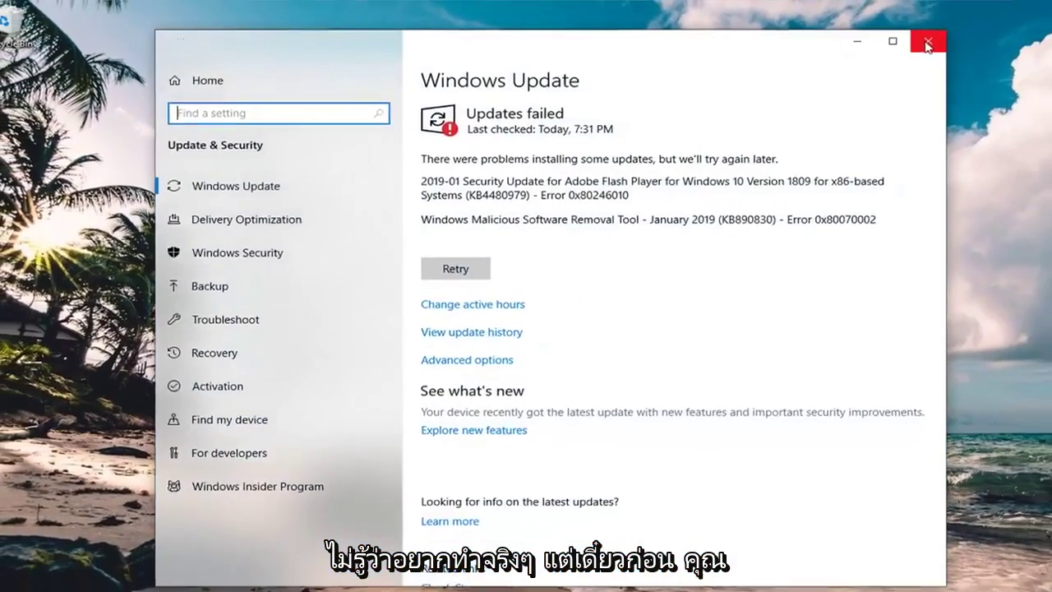
{"action": "left_click", "coordinate": [927, 41]}
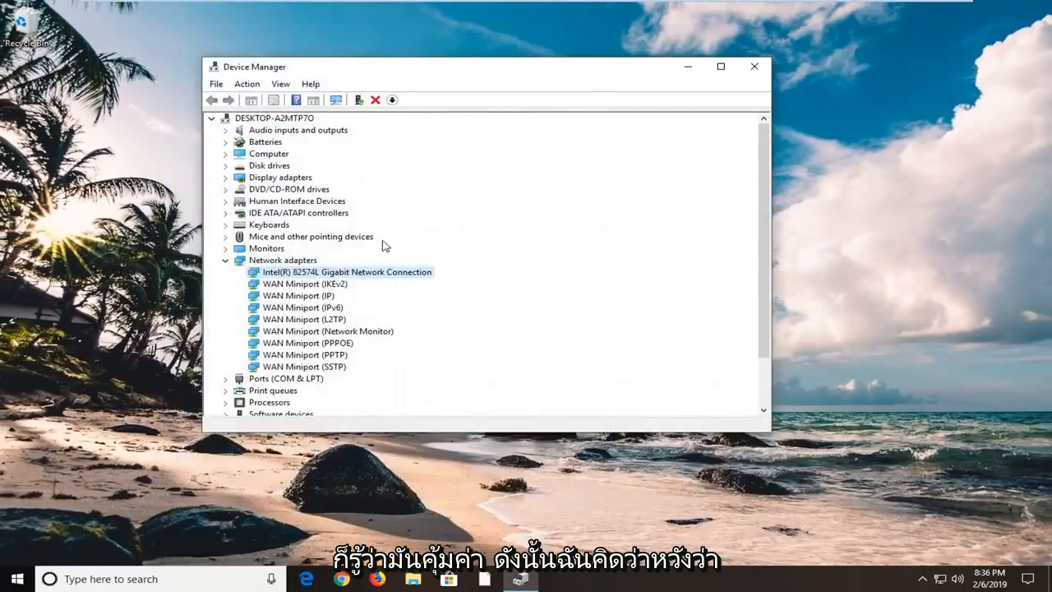
{"action": "mouse_move", "coordinate": [737, 51]}
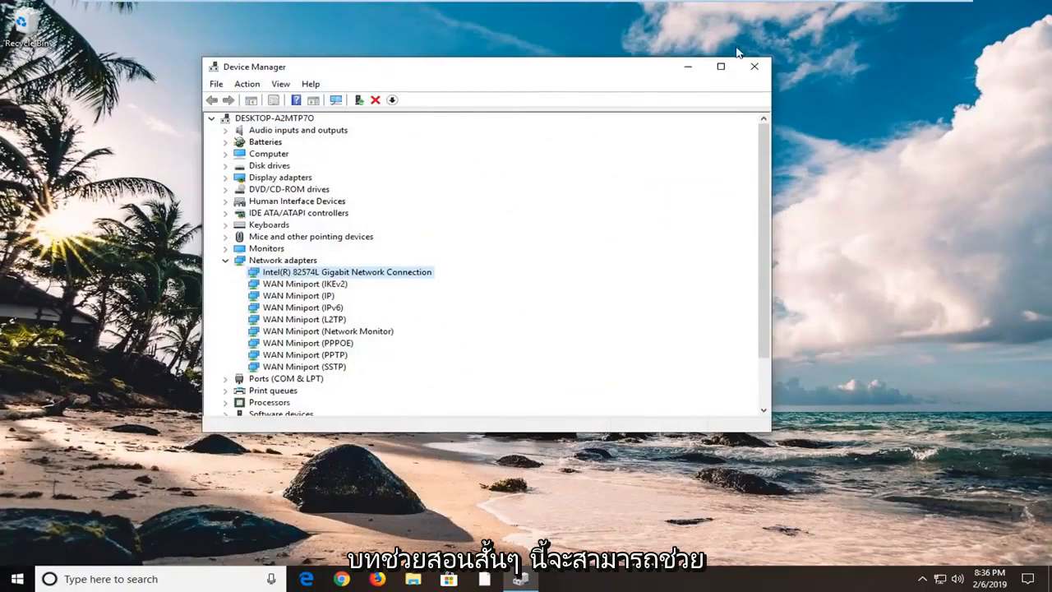
{"action": "left_click", "coordinate": [753, 66]}
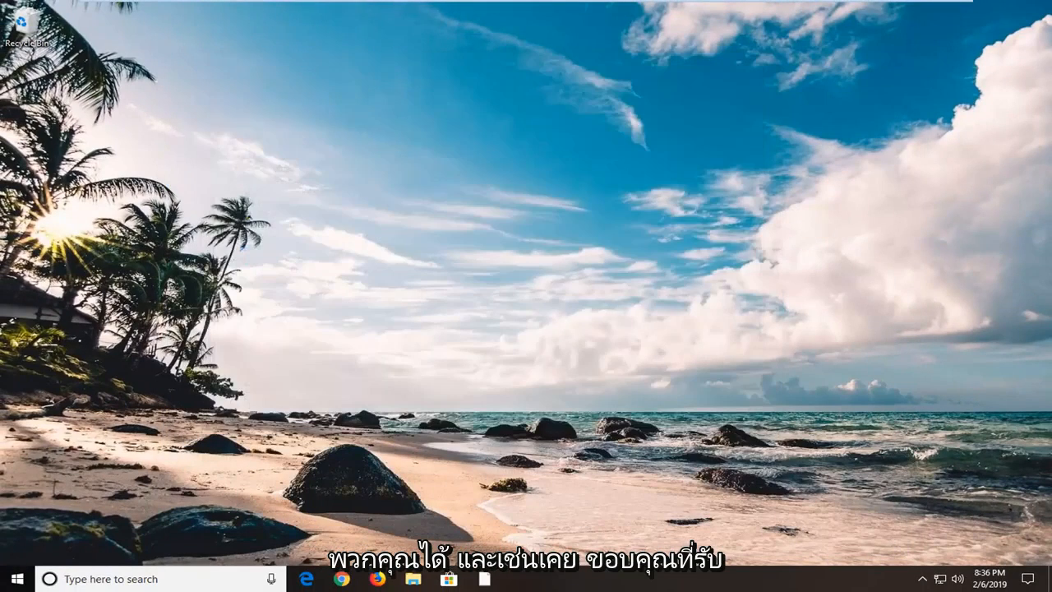